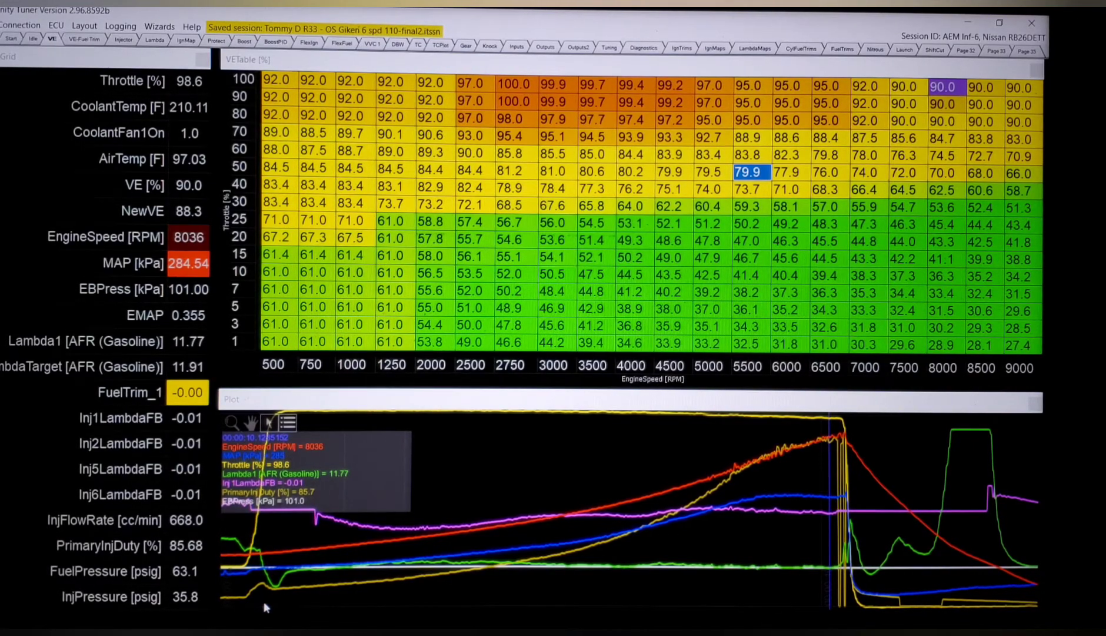
{"action": "mouse_move", "coordinate": [67, 474]}
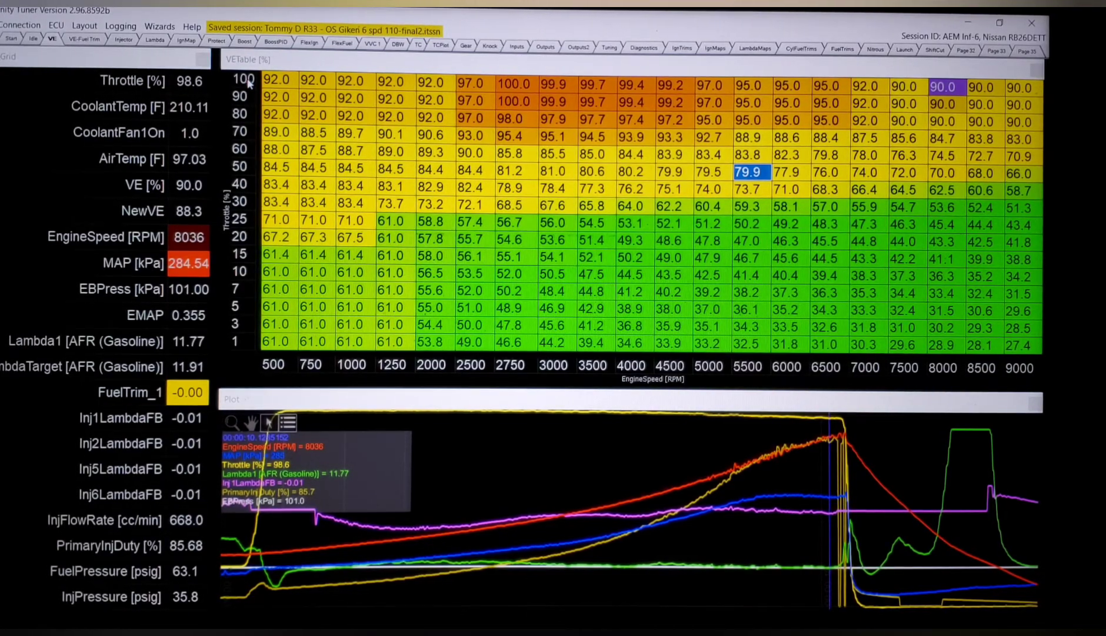
{"action": "mouse_move", "coordinate": [255, 300]}
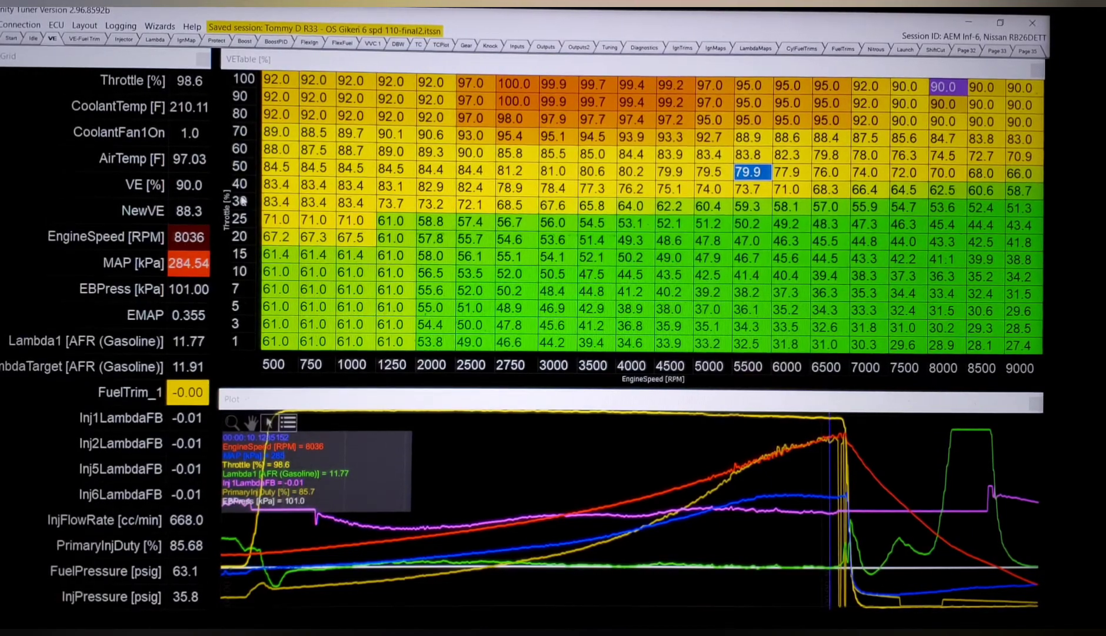
{"action": "mouse_move", "coordinate": [247, 322]}
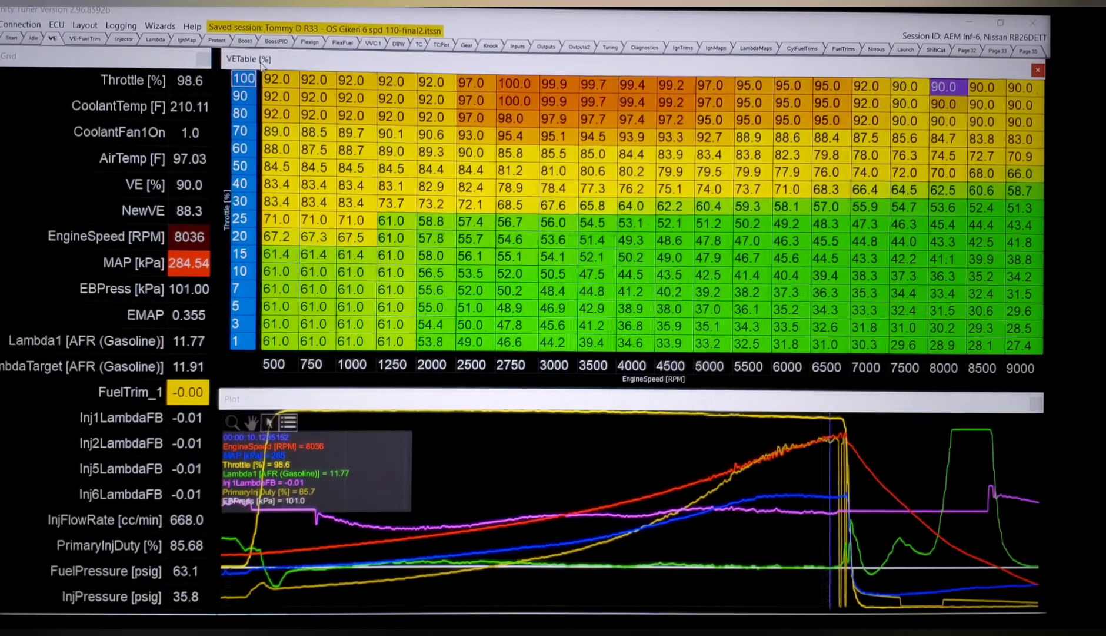
Select the VE cell at 1250 RPM, 60% throttle so the log cursor highlights the matching part-throttle point
{"action": "left_click", "coordinate": [391, 152]}
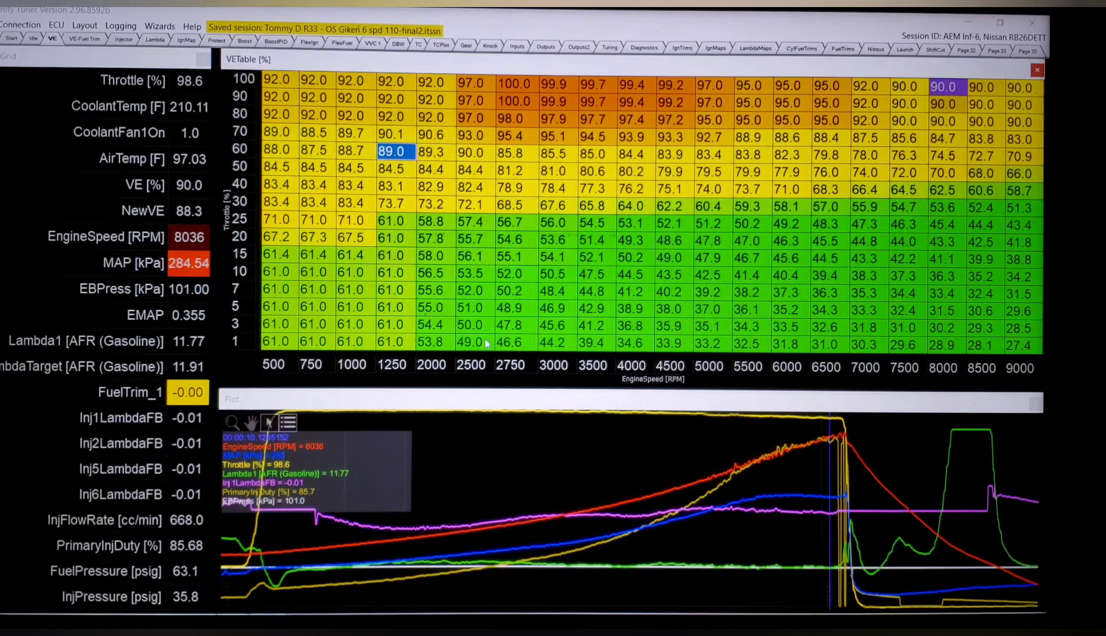
{"action": "mouse_move", "coordinate": [480, 230]}
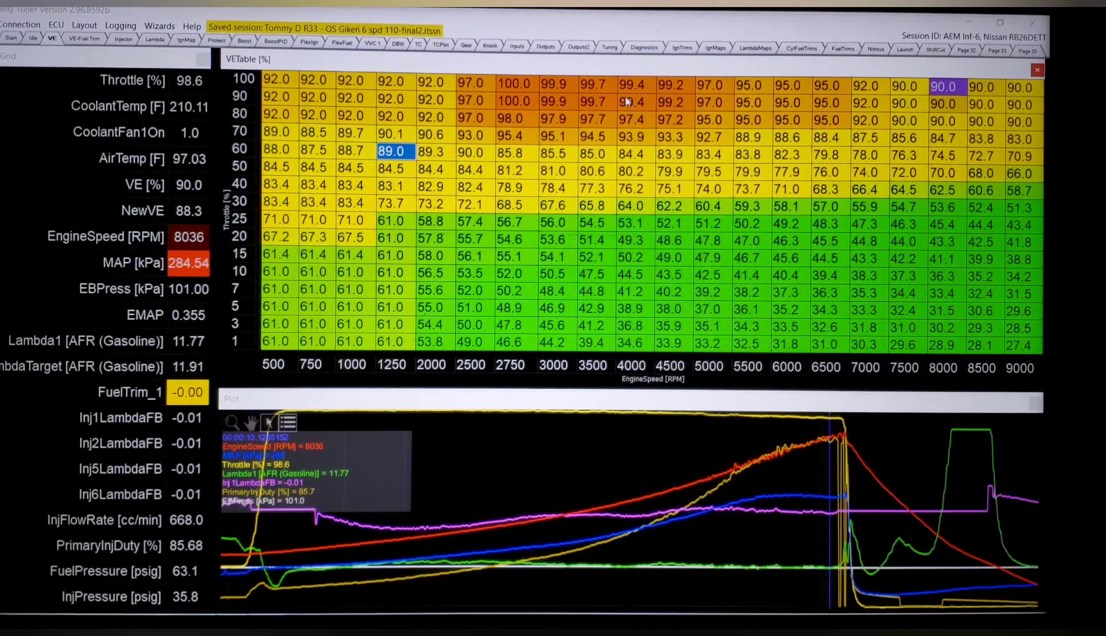
{"action": "mouse_move", "coordinate": [682, 406]}
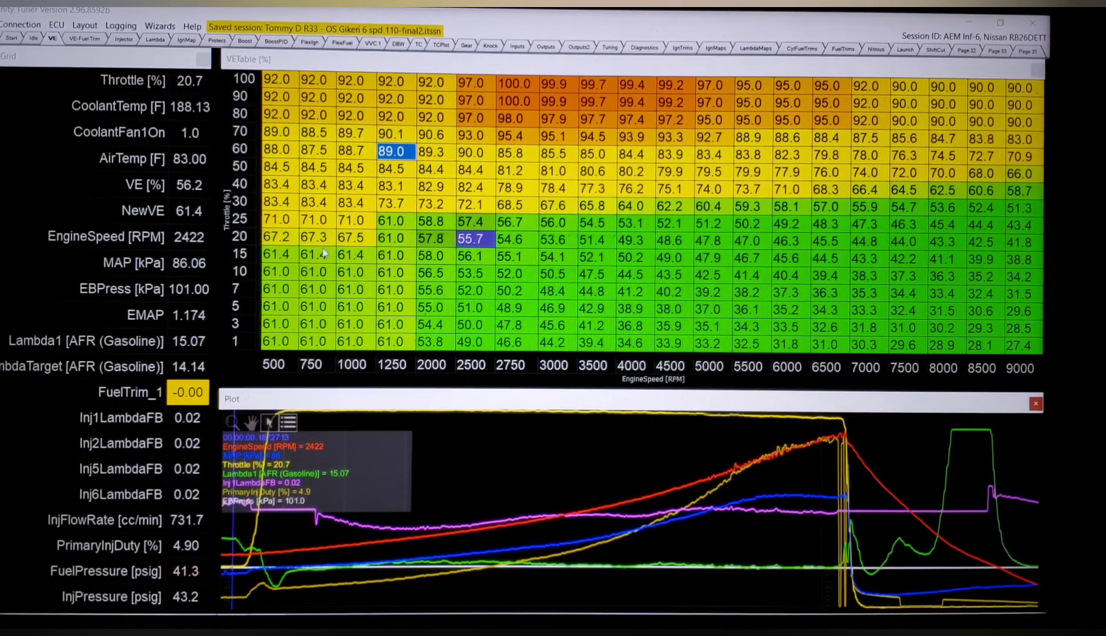
{"action": "mouse_move", "coordinate": [354, 282]}
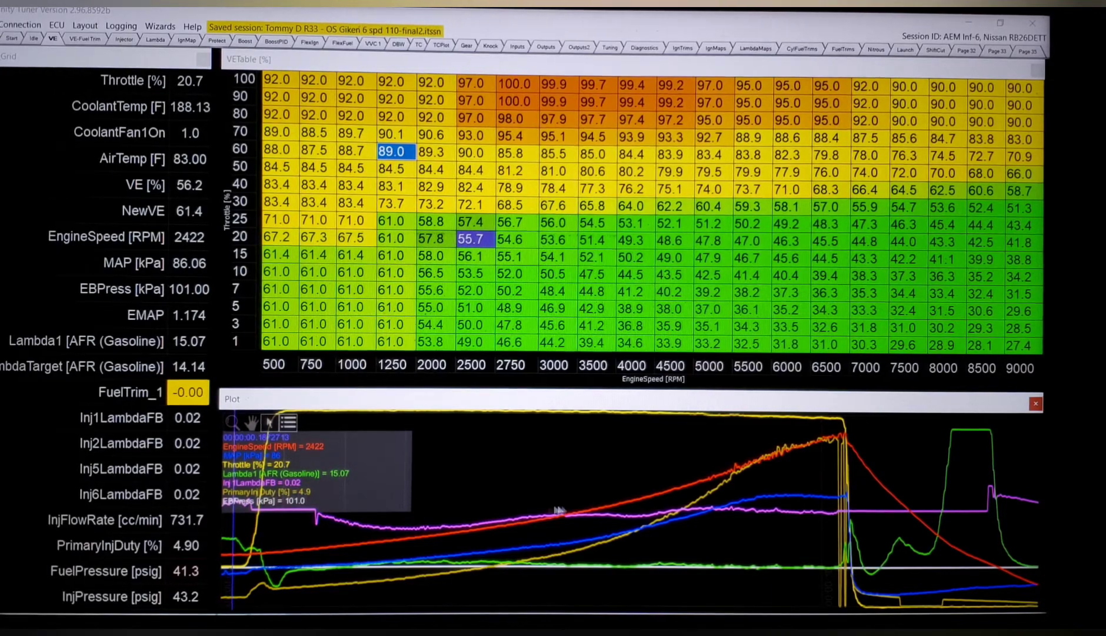
{"action": "mouse_move", "coordinate": [473, 527]}
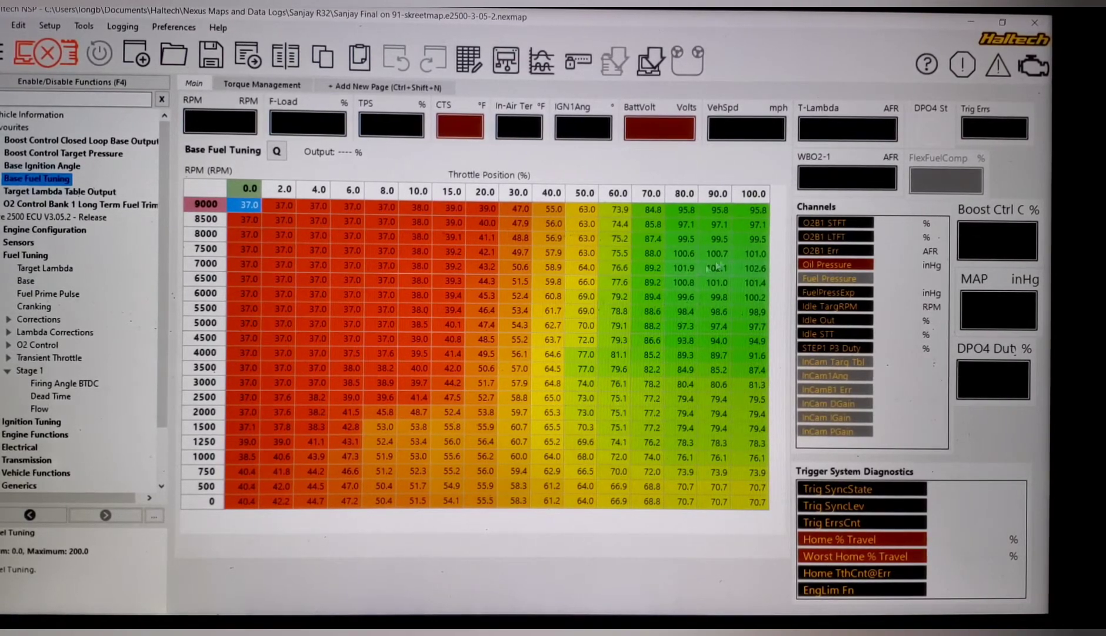
{"action": "mouse_move", "coordinate": [653, 353]}
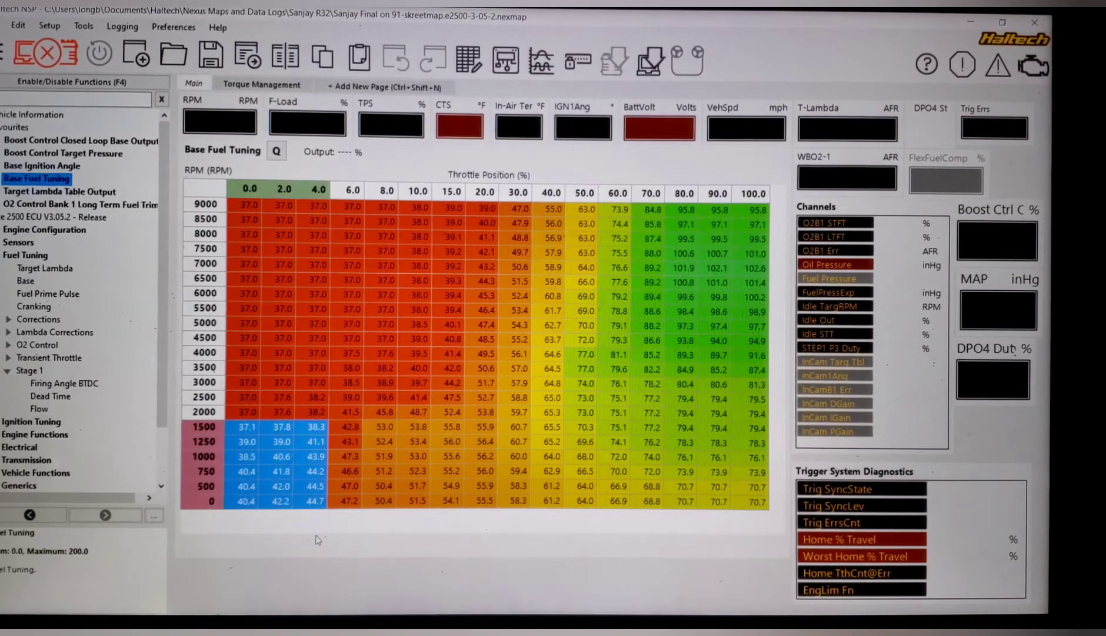
{"action": "left_click", "coordinate": [248, 189]}
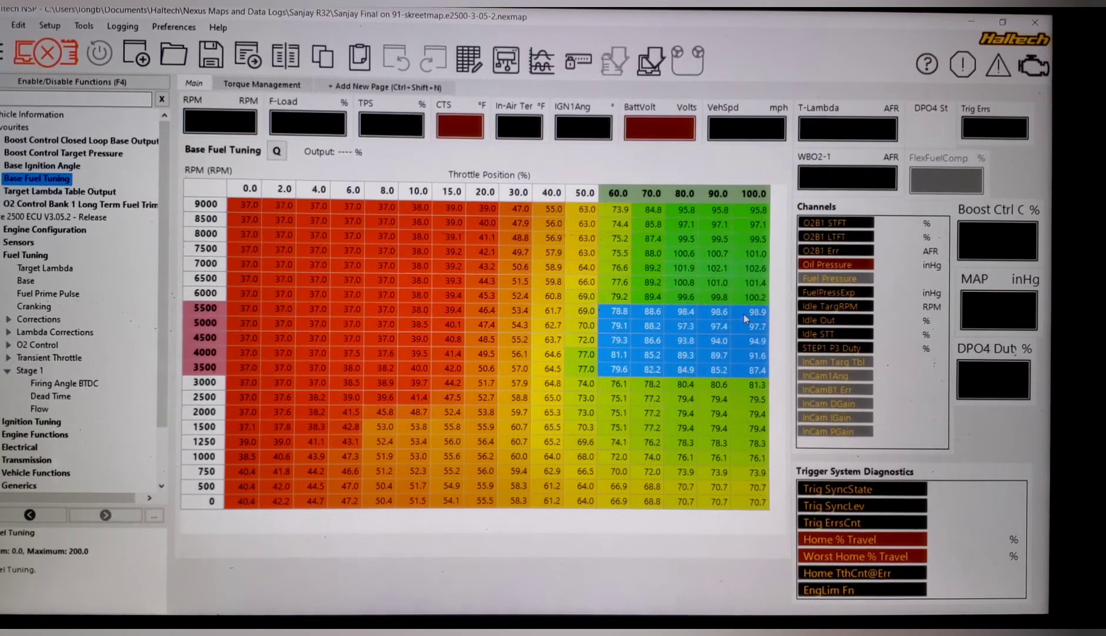
{"action": "mouse_move", "coordinate": [698, 295]}
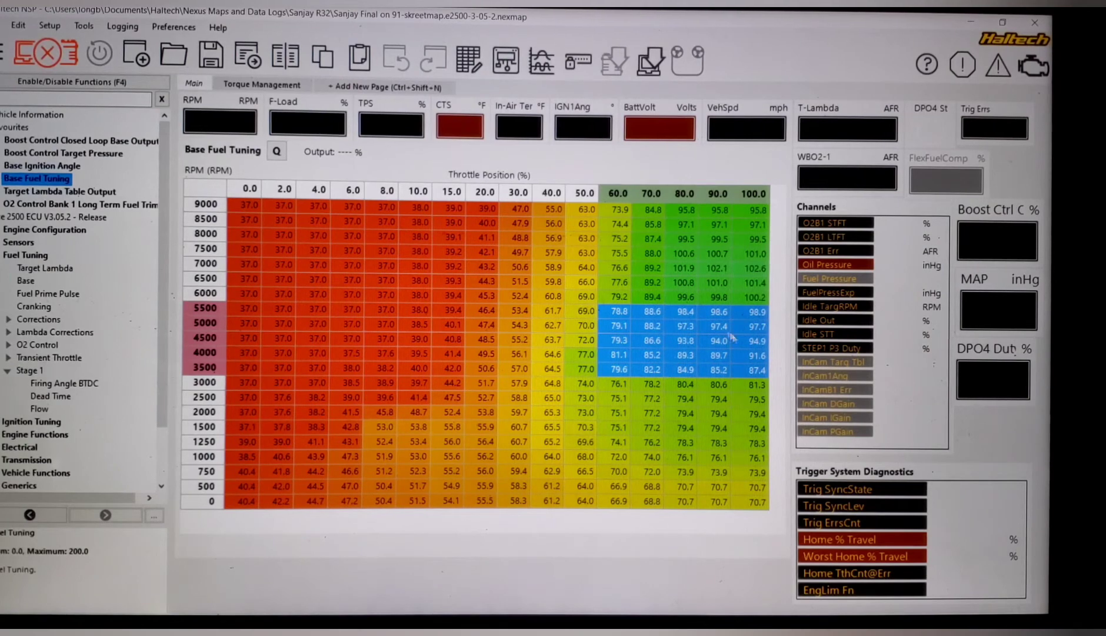
{"action": "mouse_move", "coordinate": [692, 416]}
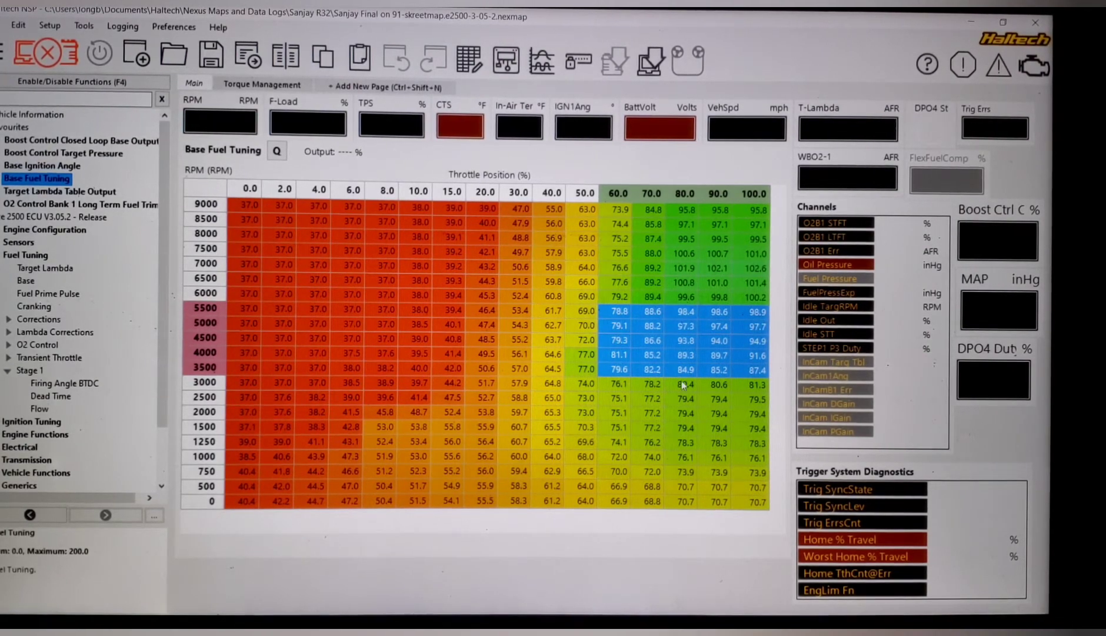
{"action": "left_click", "coordinate": [682, 368]}
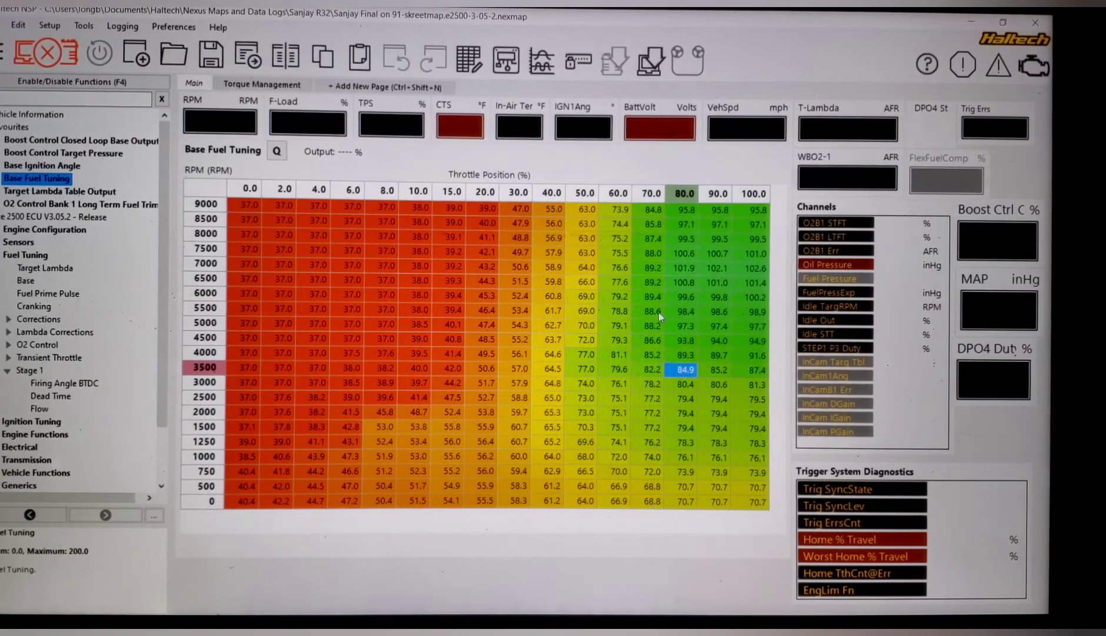
{"action": "left_click", "coordinate": [718, 297]}
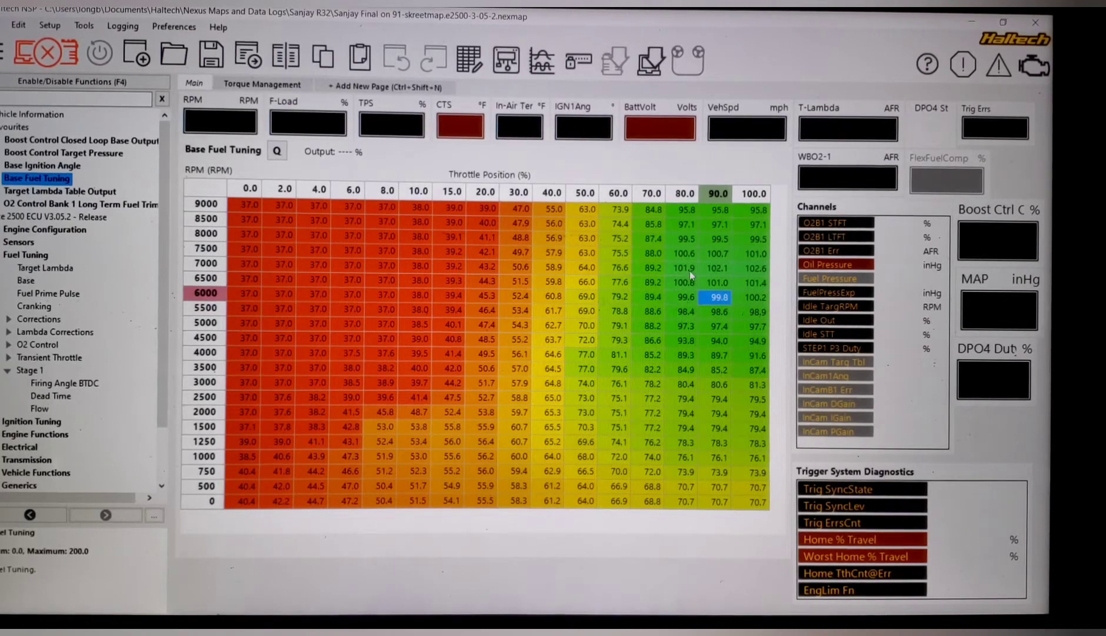
{"action": "mouse_move", "coordinate": [692, 276]}
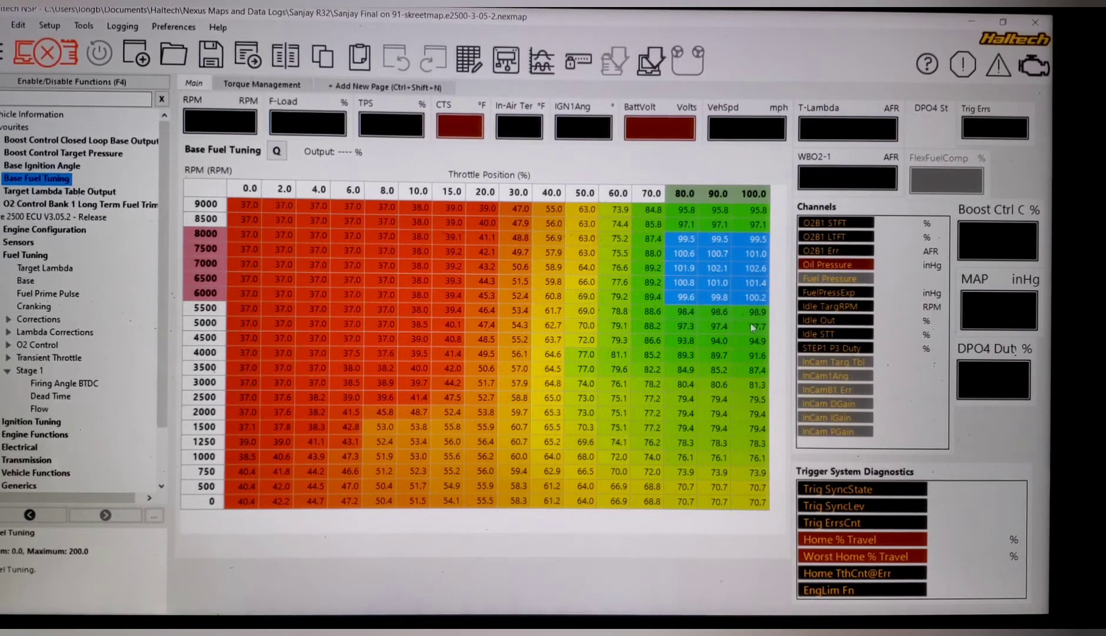
{"action": "left_click", "coordinate": [717, 326]}
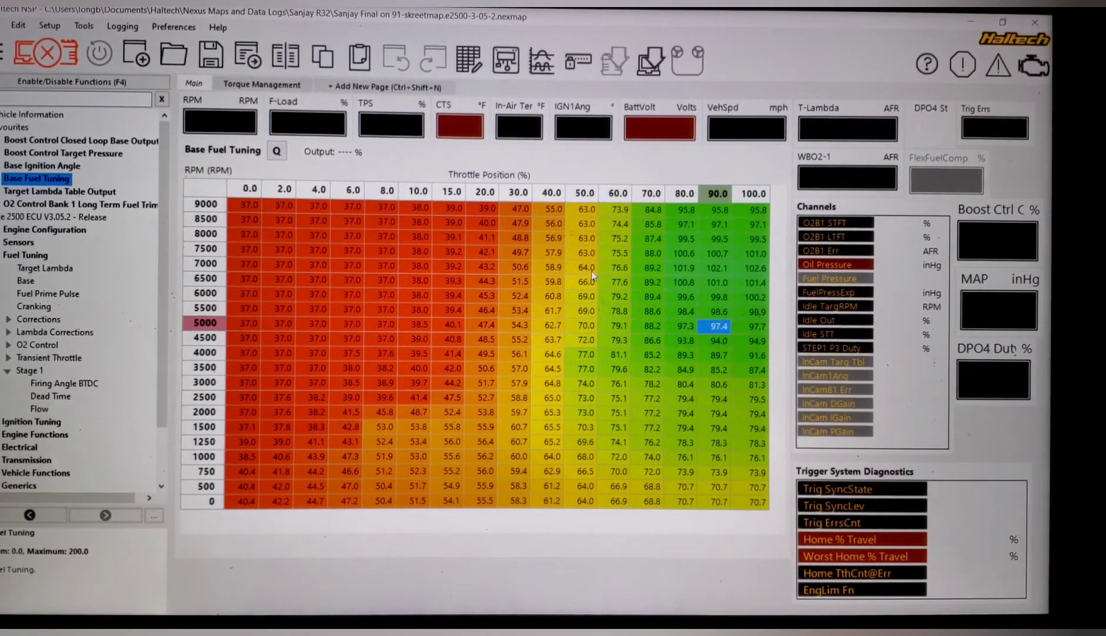
{"action": "mouse_move", "coordinate": [318, 443]}
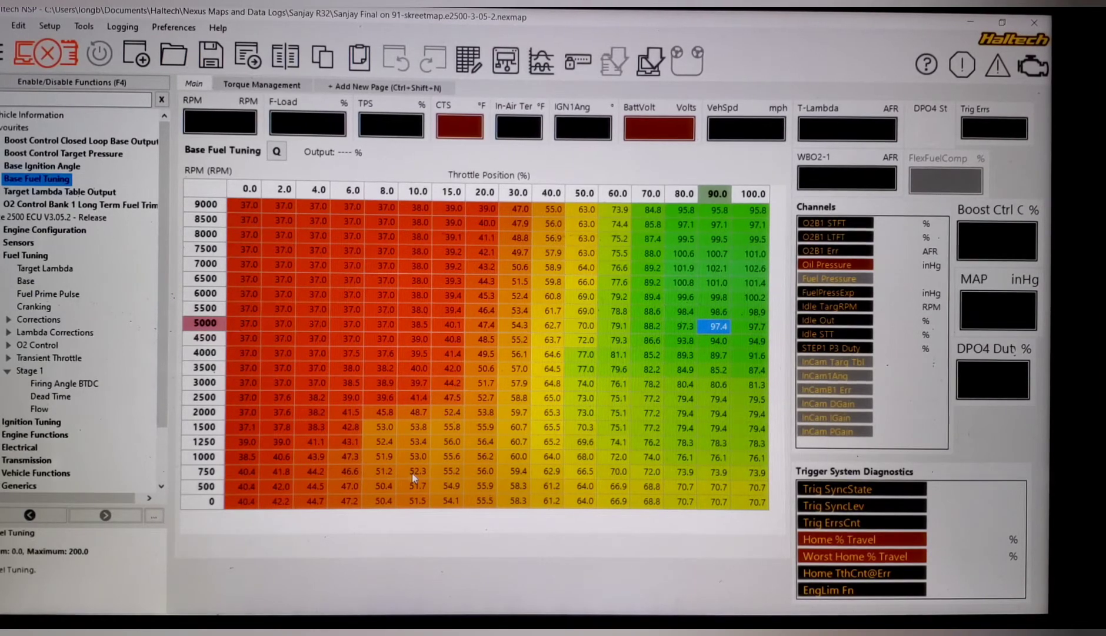
{"action": "mouse_move", "coordinate": [396, 446]}
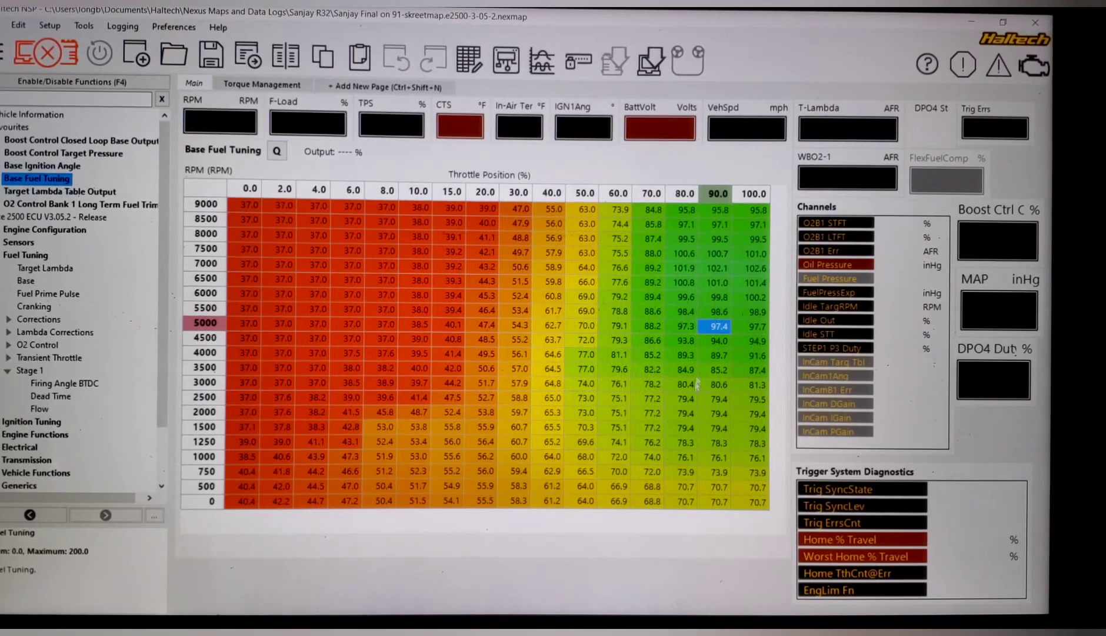
{"action": "mouse_move", "coordinate": [727, 261]}
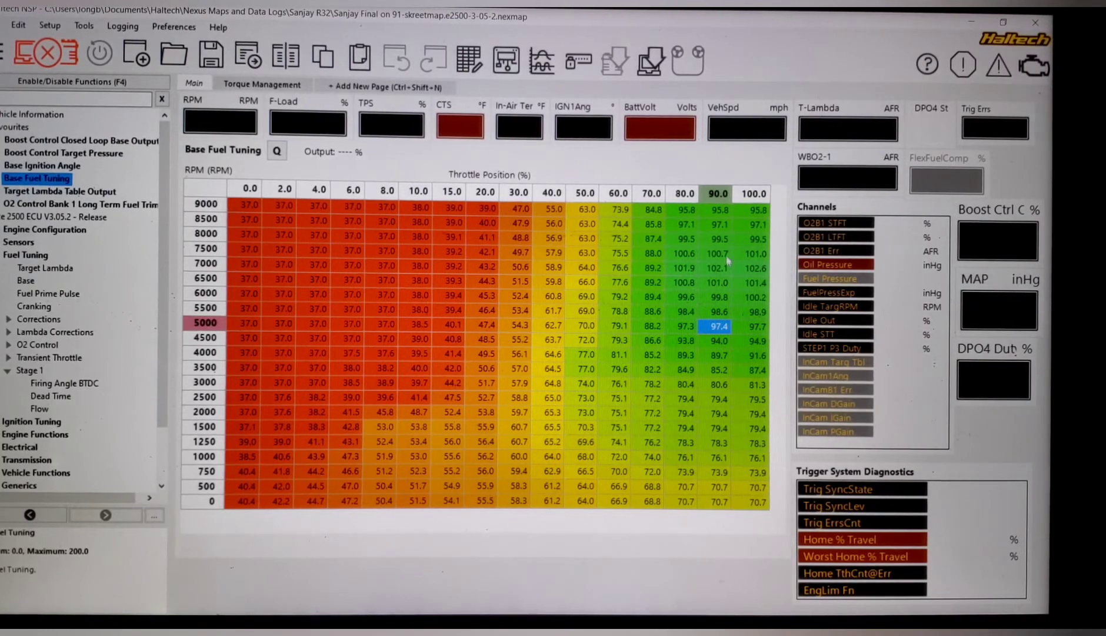
{"action": "left_click", "coordinate": [752, 193]}
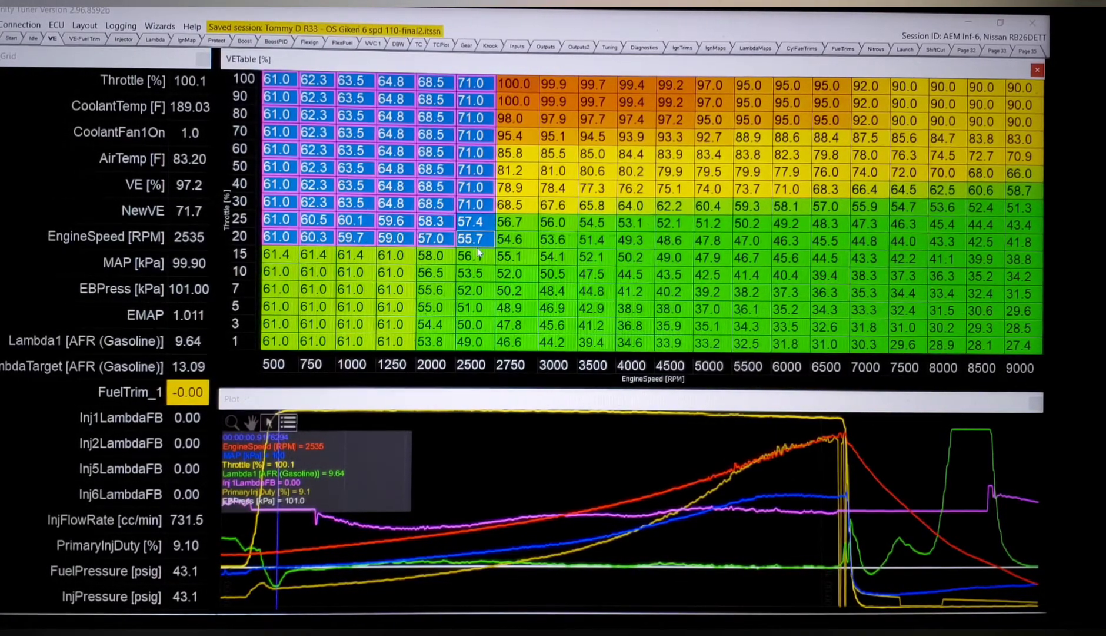
Adjust the 2750–4500 RPM, 70–100% throttle VETable cells to ramp from 90 up to about 95
{"action": "left_click", "coordinate": [594, 207]}
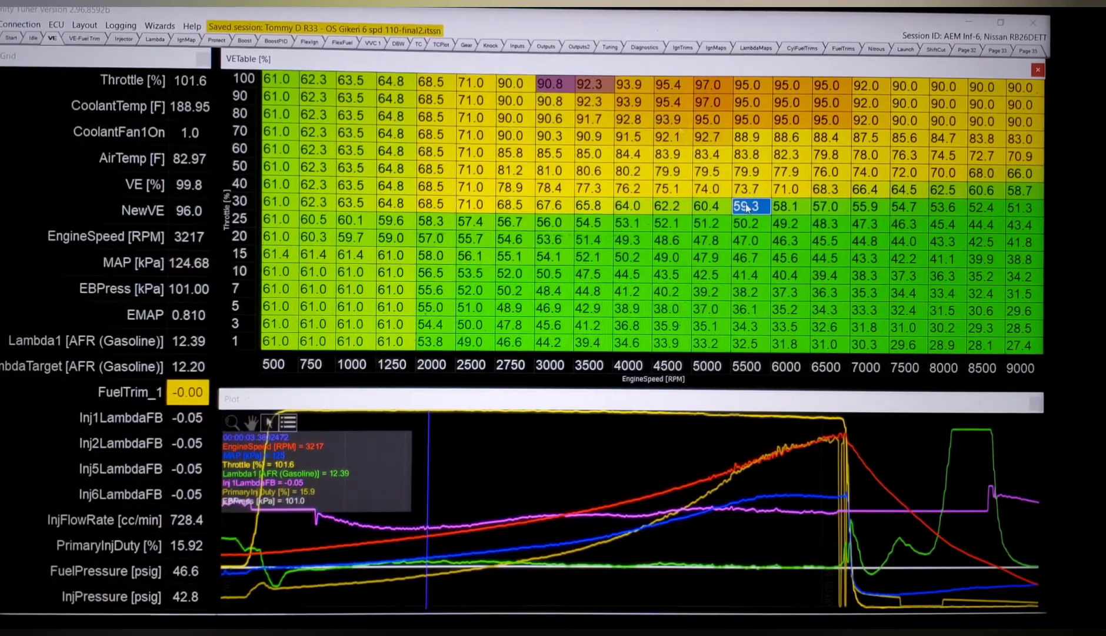
{"action": "left_click", "coordinate": [628, 101]}
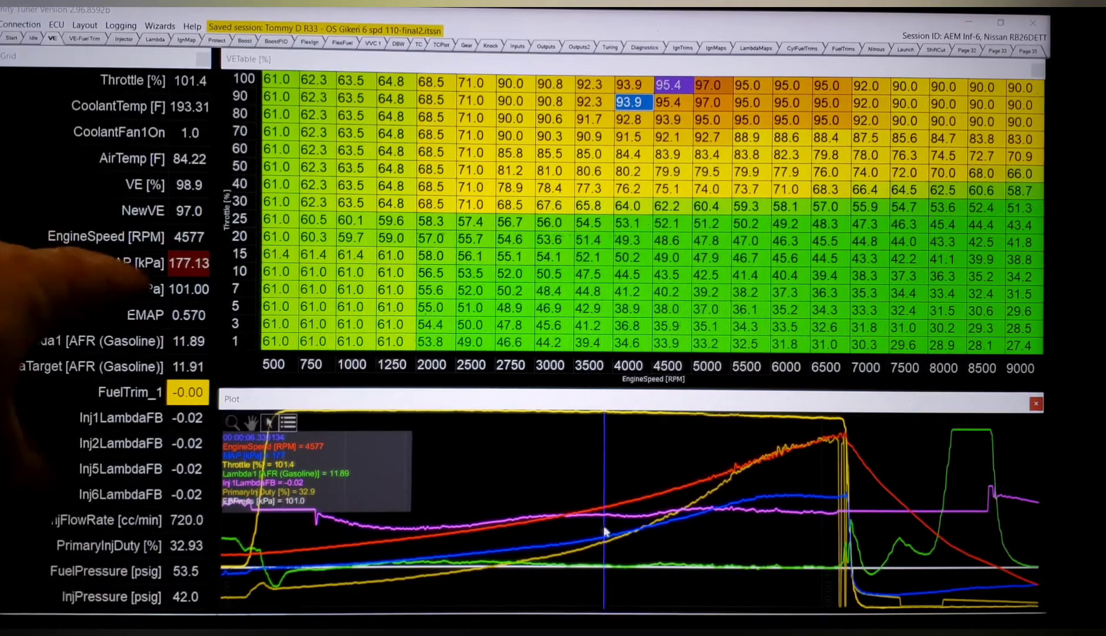
{"action": "mouse_move", "coordinate": [141, 288]}
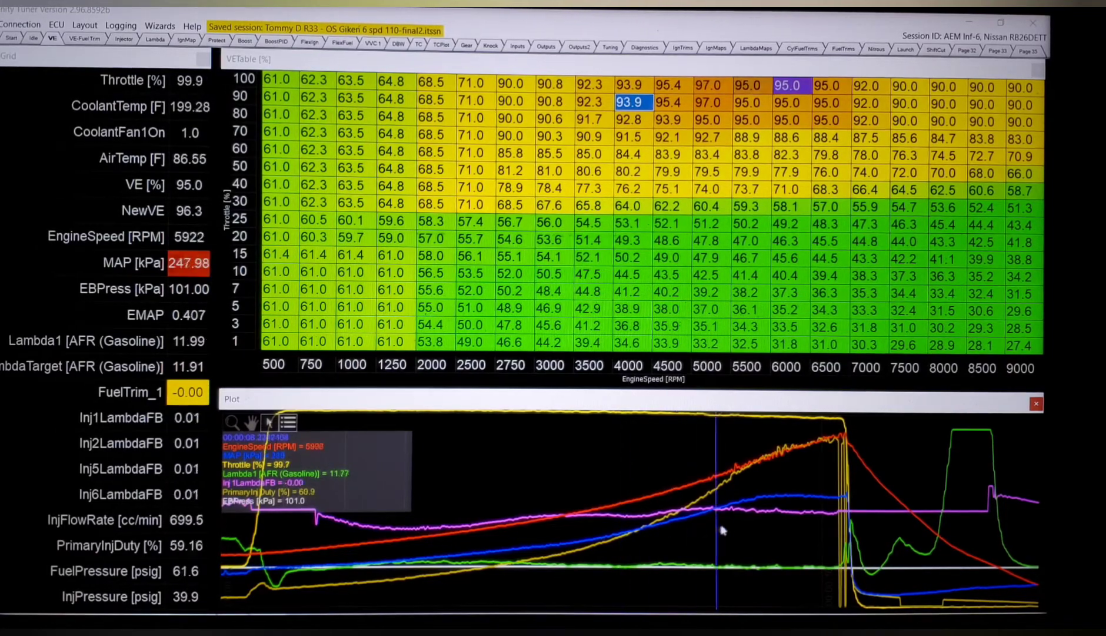
{"action": "mouse_move", "coordinate": [661, 516]}
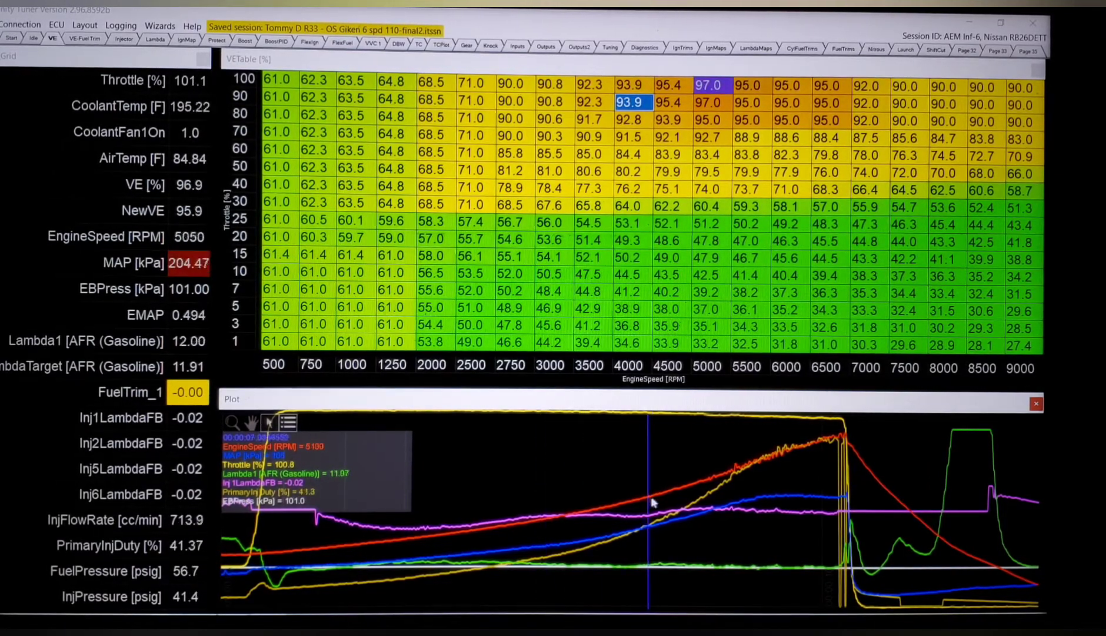
{"action": "mouse_move", "coordinate": [692, 506]}
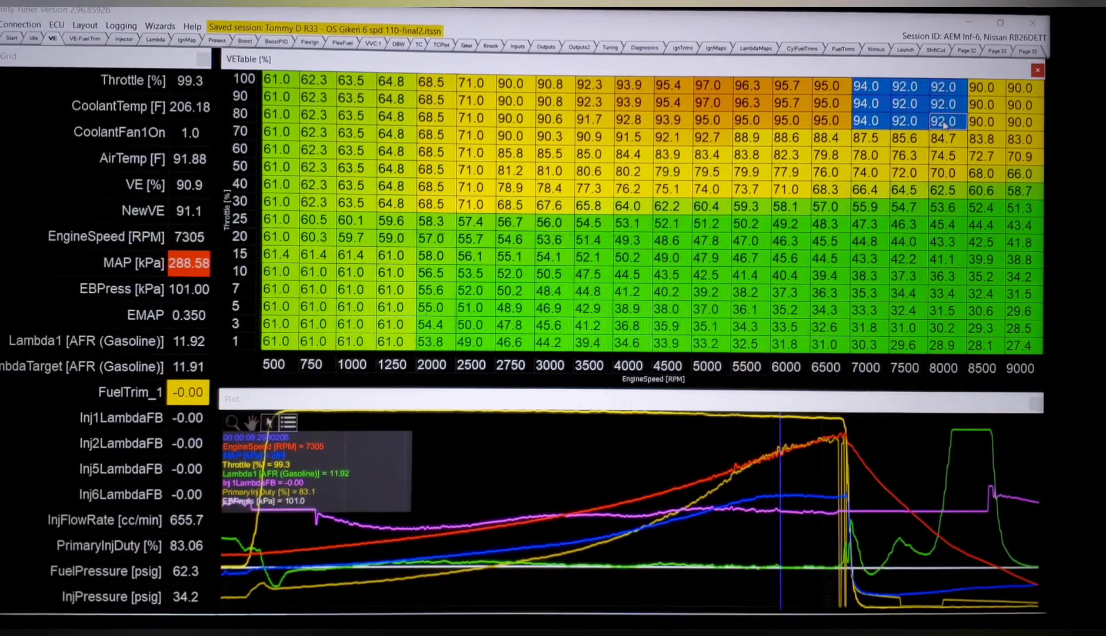
{"action": "mouse_move", "coordinate": [789, 541]}
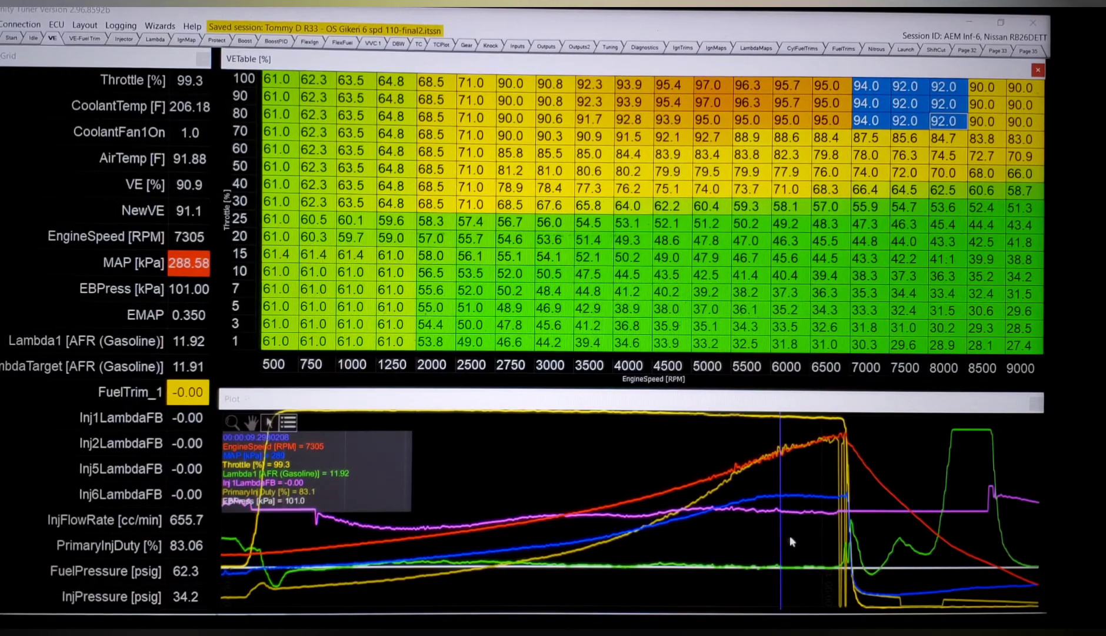